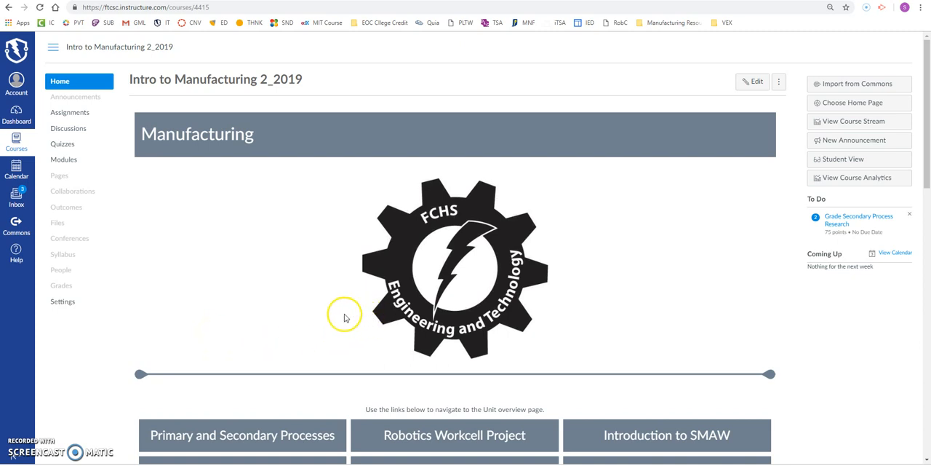
# Go to the Discussions page of the Intro to Manufacturing course
pyautogui.click(67, 128)
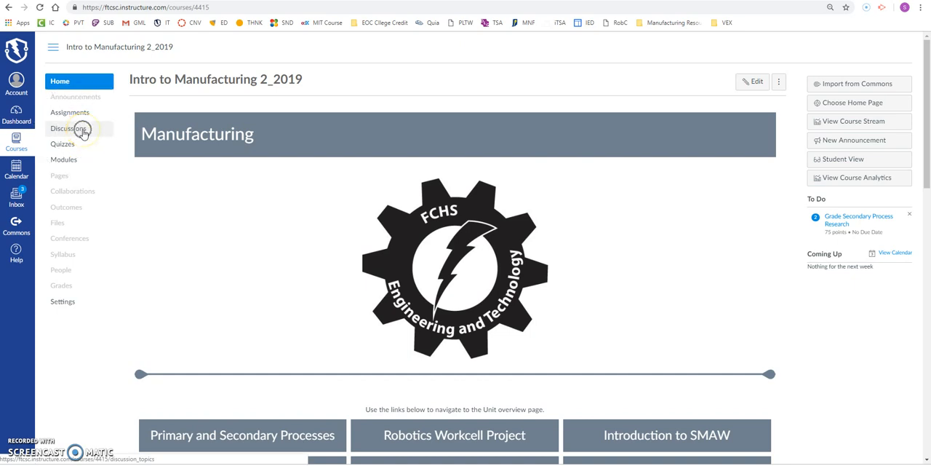
pyautogui.click(69, 129)
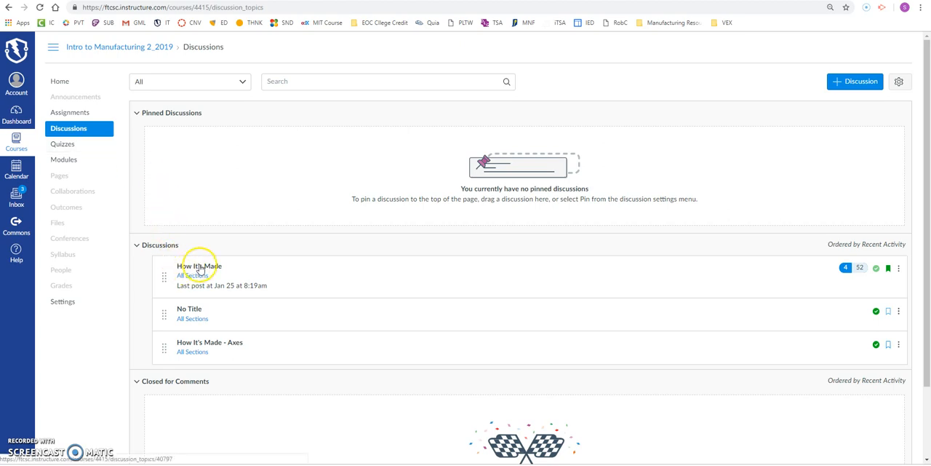
# Enter the How It's Made discussion and draft a reply reading 'eLearning'
pyautogui.click(199, 265)
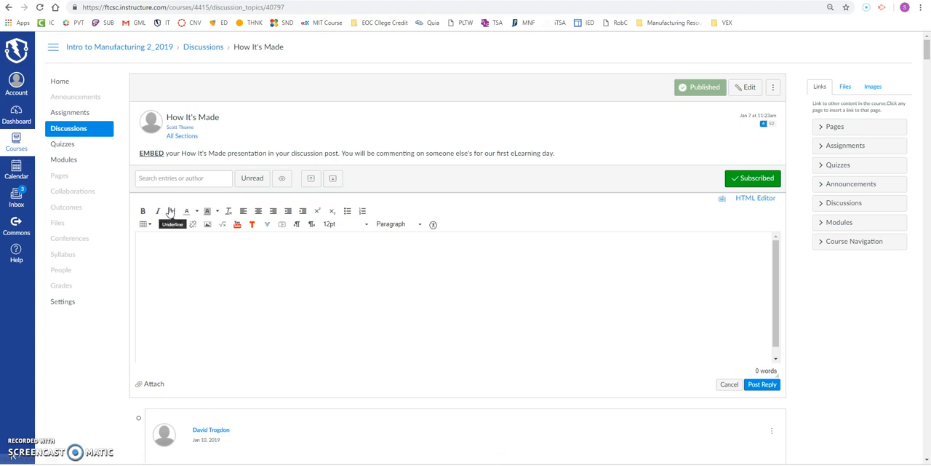
pyautogui.write('e')
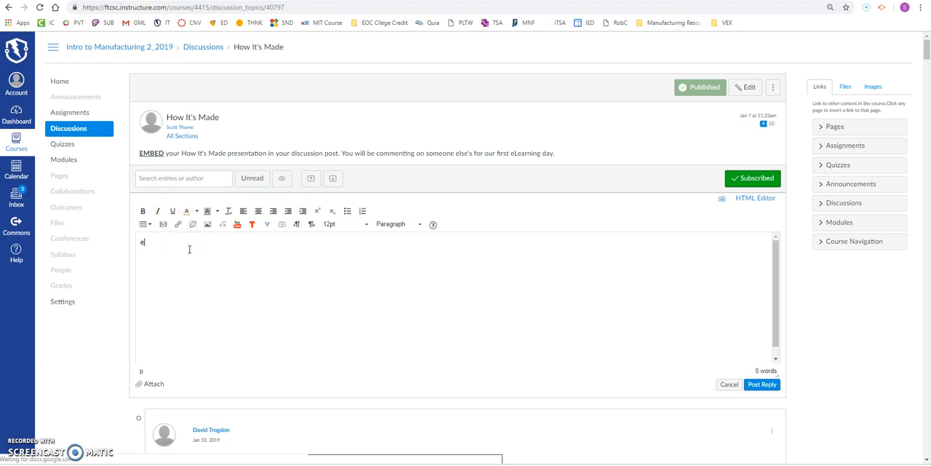
pyautogui.write('Learning')
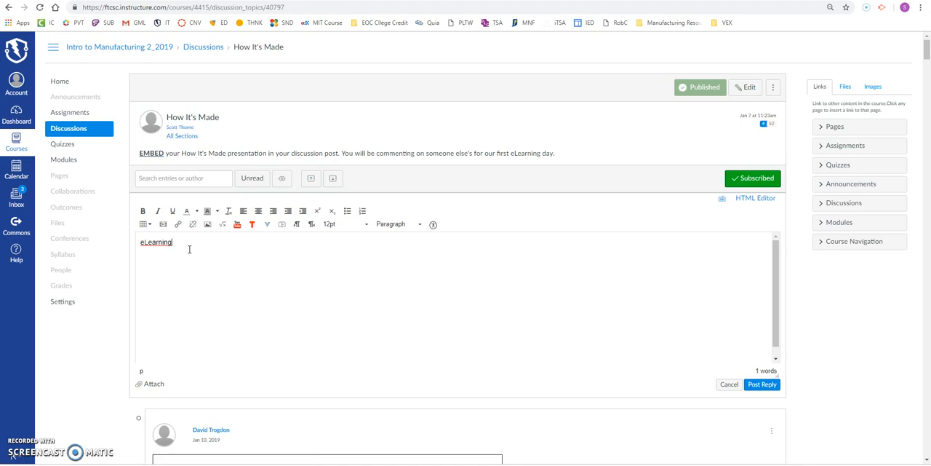
pyautogui.moveTo(823, 340)
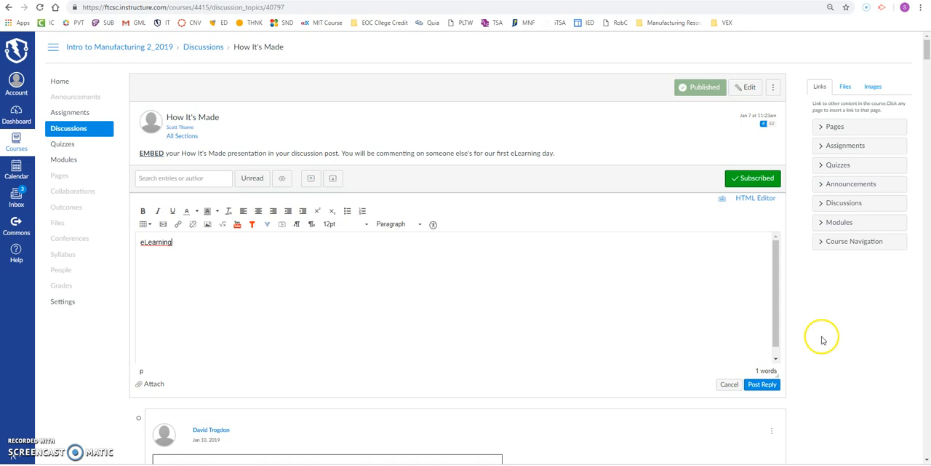
# Reach a classmate's embedded How It's Made slideshow and advance its slides
pyautogui.scroll(-3)
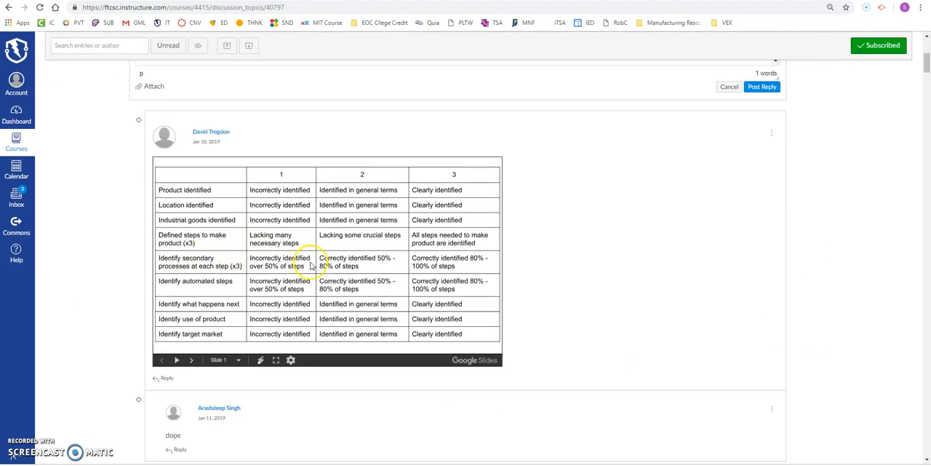
pyautogui.click(192, 360)
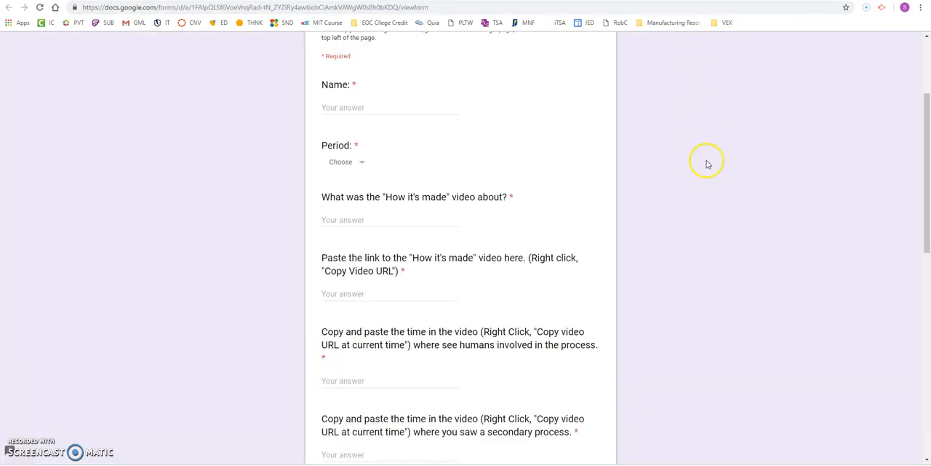
pyautogui.moveTo(393, 171)
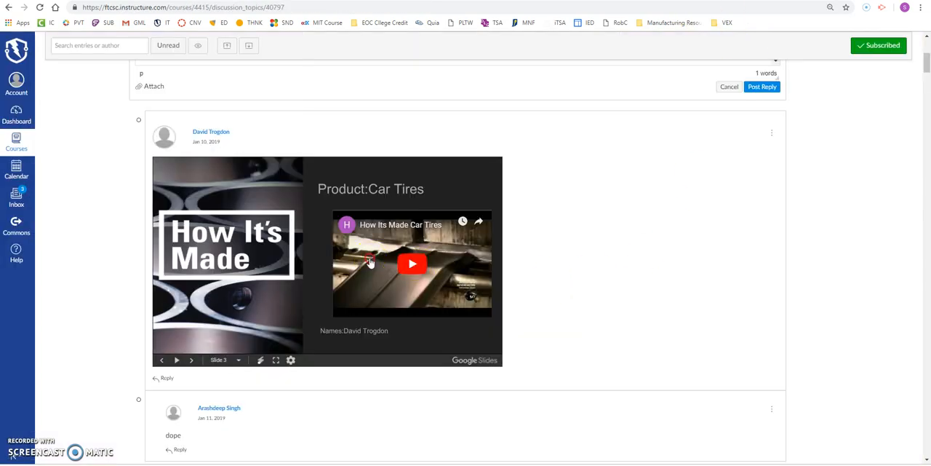
pyautogui.rightClick(371, 262)
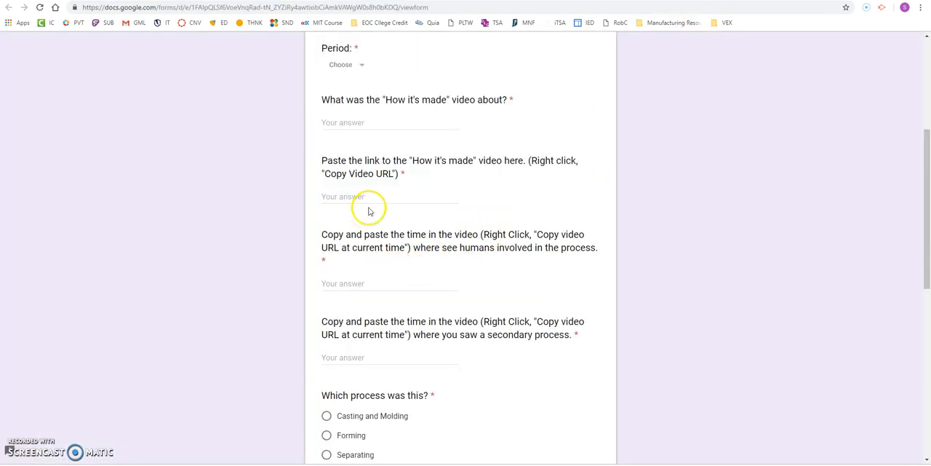
pyautogui.write('https://youtu.be/1o9mVZxoayA')
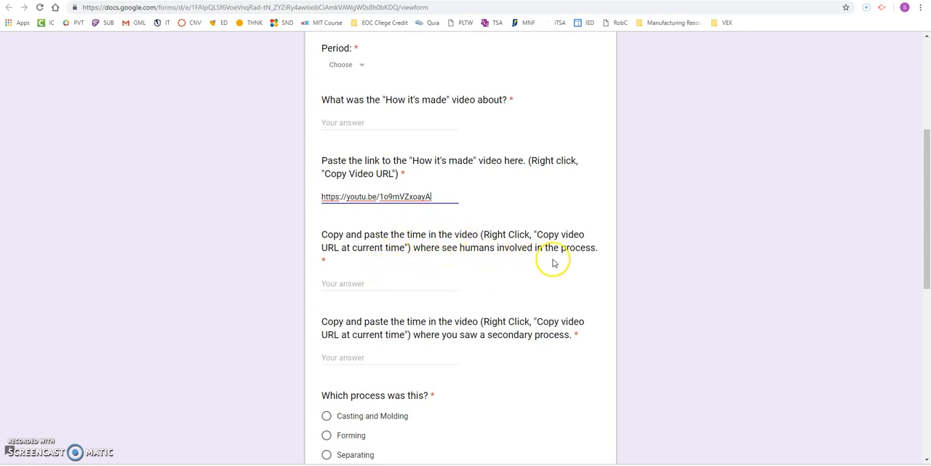
pyautogui.click(390, 282)
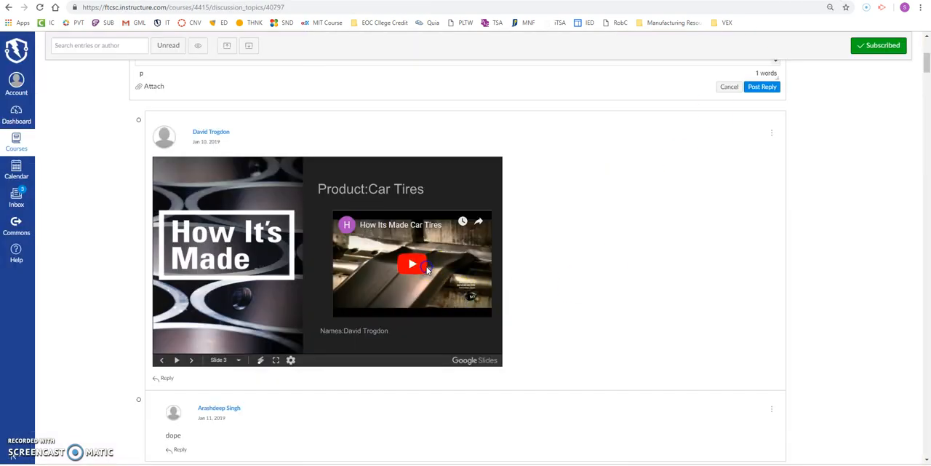
# Play the Car Tires video to the humans-involved moment and copy its timestamped link
pyautogui.click(412, 264)
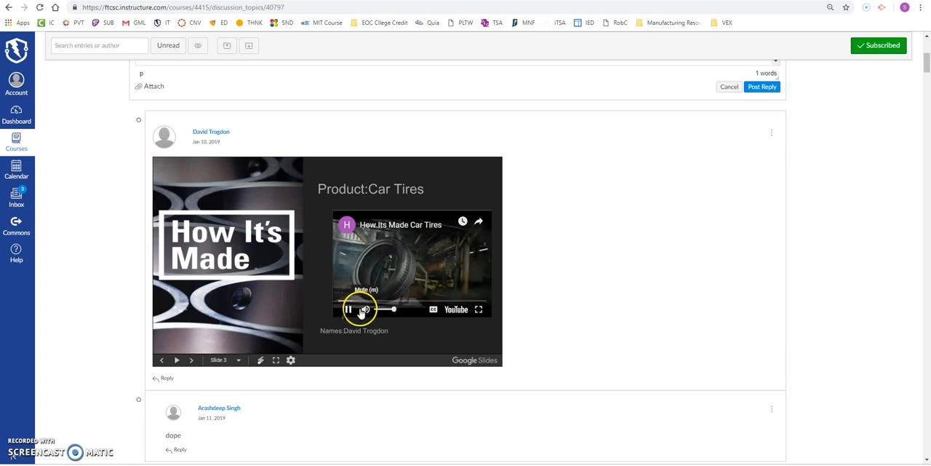
pyautogui.click(349, 308)
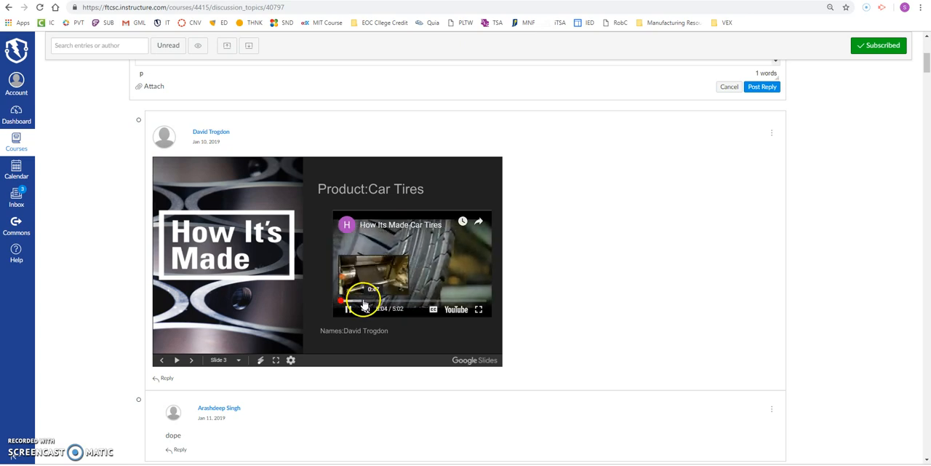
pyautogui.click(348, 309)
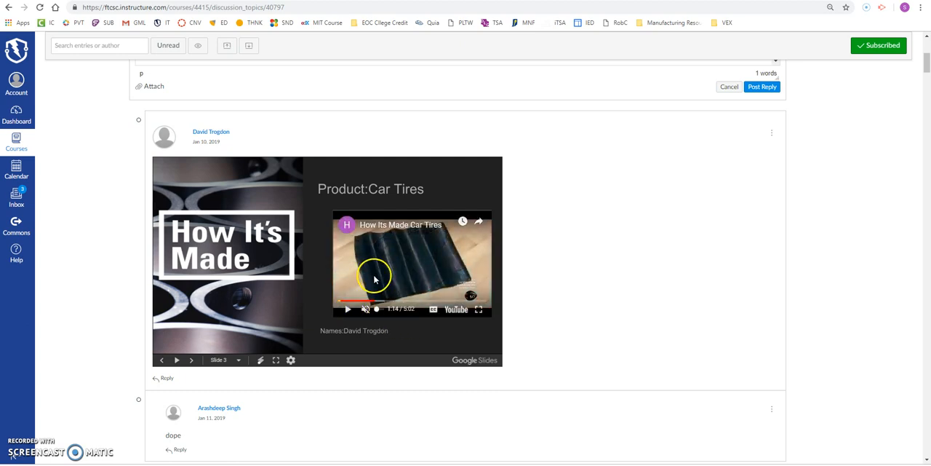
pyautogui.rightClick(375, 280)
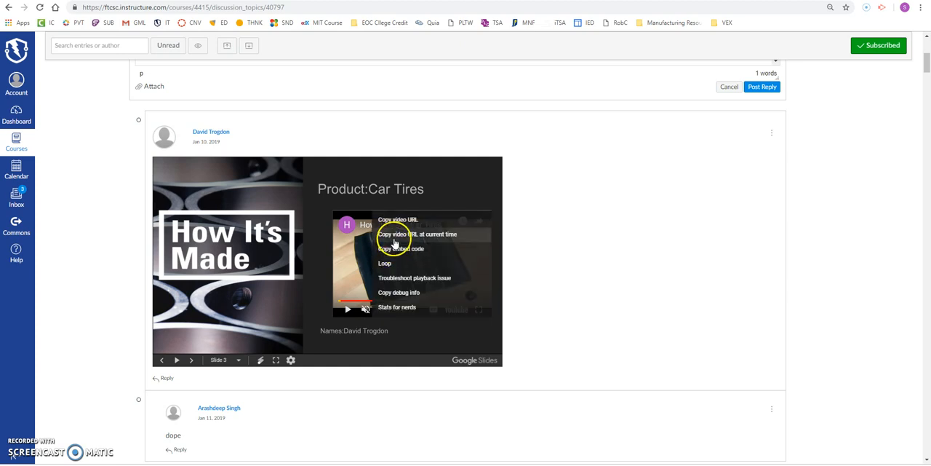
pyautogui.moveTo(445, 236)
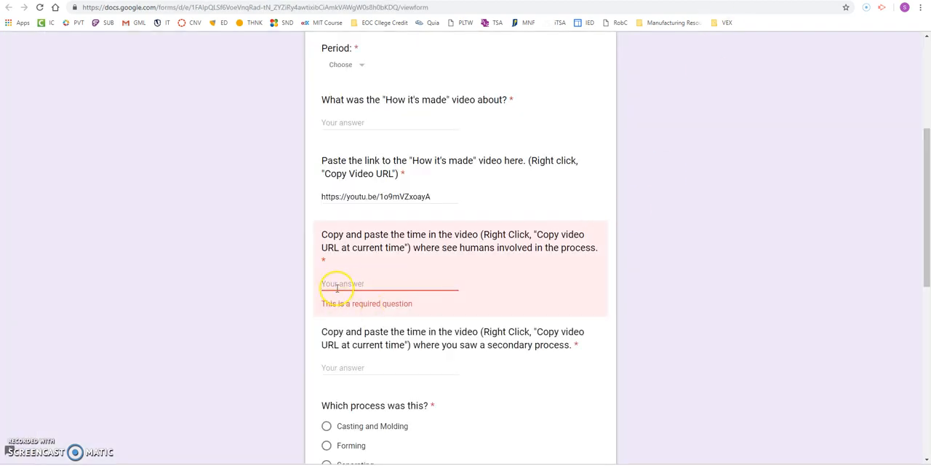
# Paste the ?t=74 video link as the humans-involved answer and return to the Car Tires video
pyautogui.rightClick(342, 284)
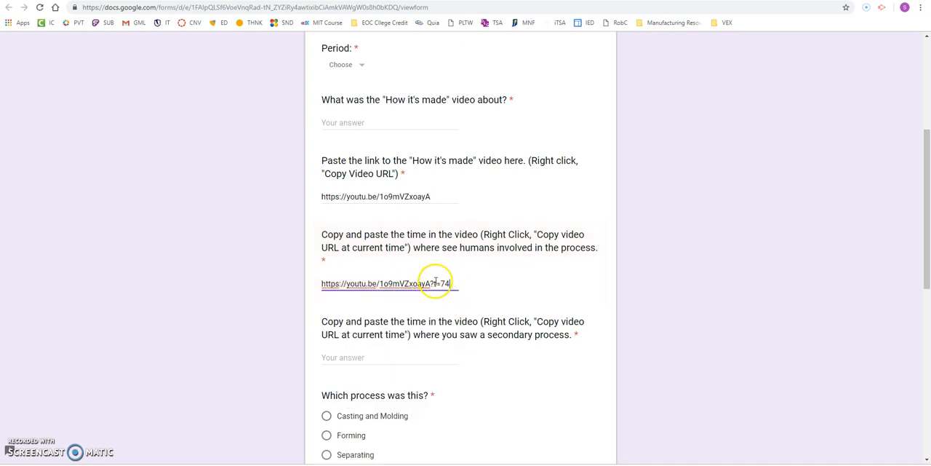
pyautogui.moveTo(430, 303)
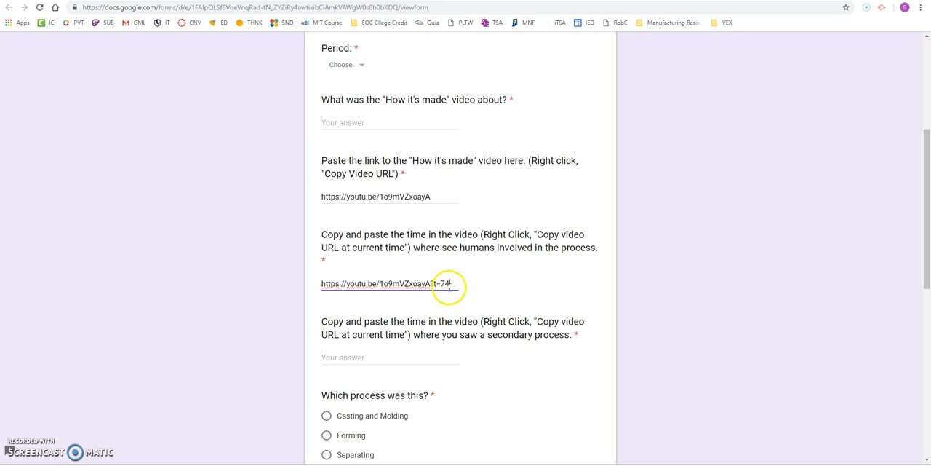
pyautogui.scroll(-3)
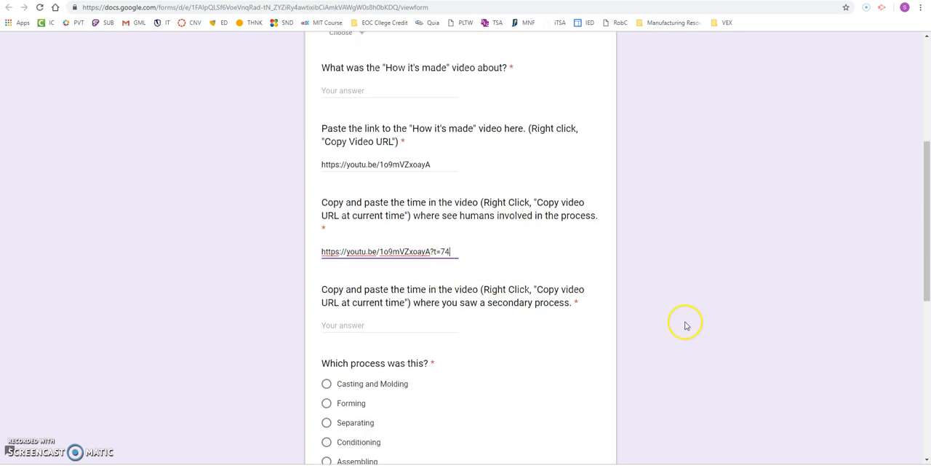
pyautogui.scroll(-3)
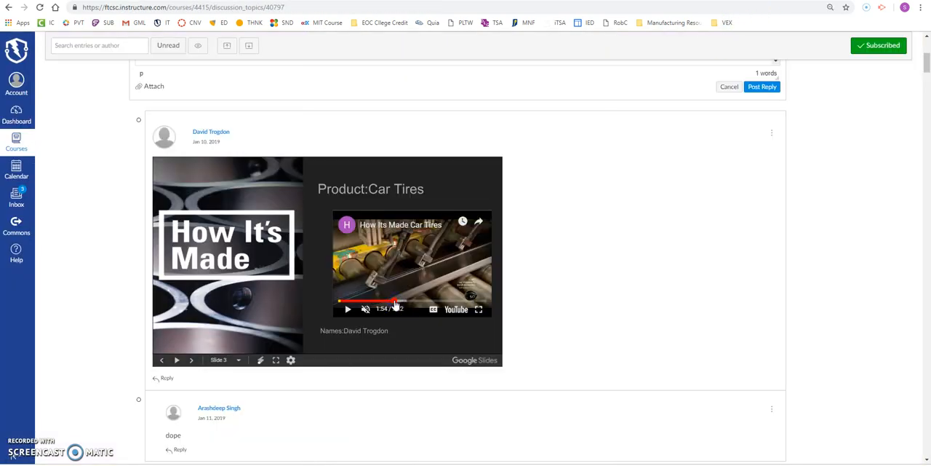
# Pause the Car Tires video at the secondary process near 1:58 and copy the link at current time
pyautogui.click(348, 308)
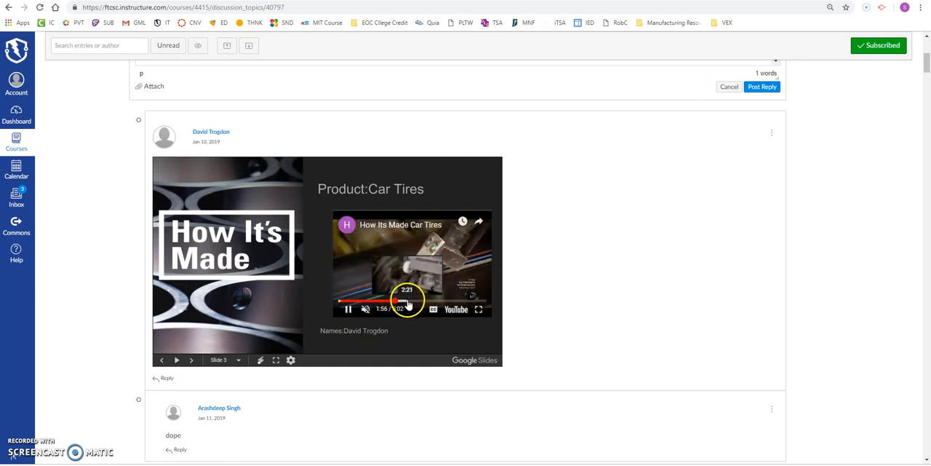
pyautogui.click(348, 308)
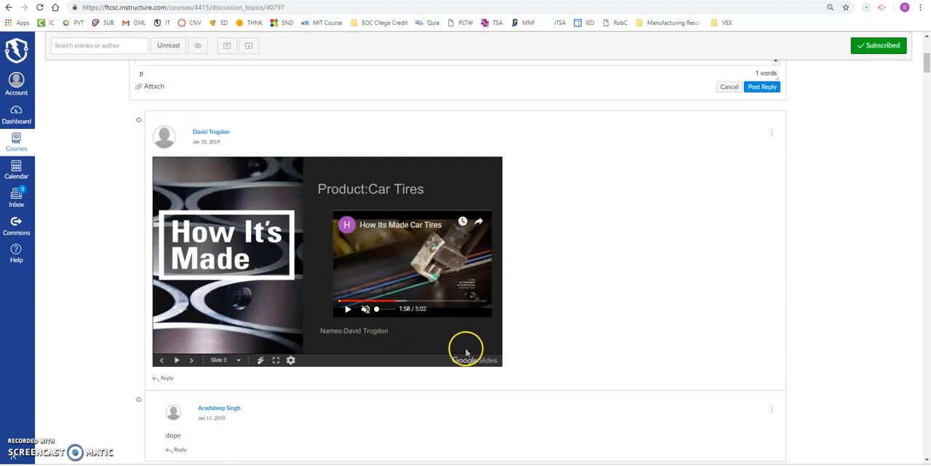
pyautogui.moveTo(429, 309)
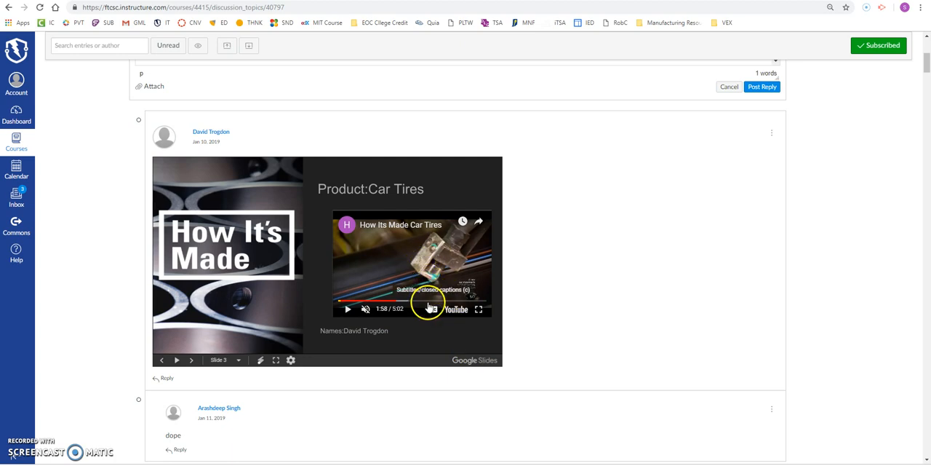
pyautogui.rightClick(429, 306)
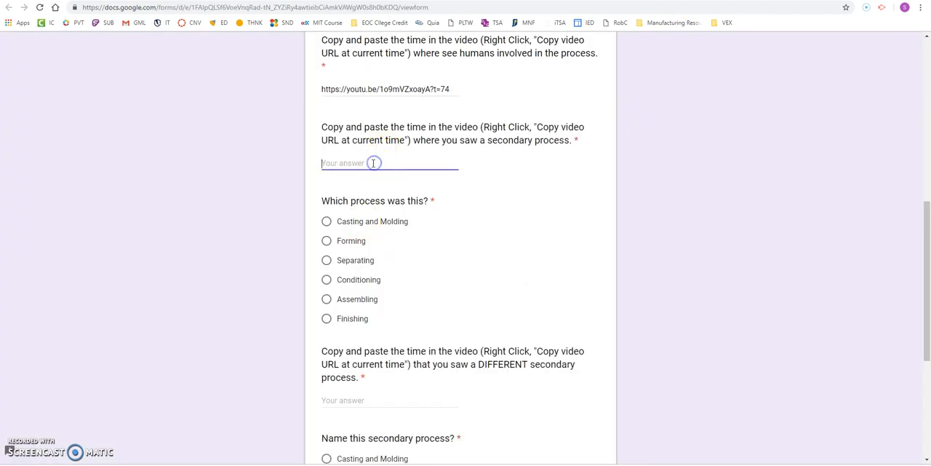
pyautogui.write('https://youtu.be/1o9mVZxoayA?t=118')
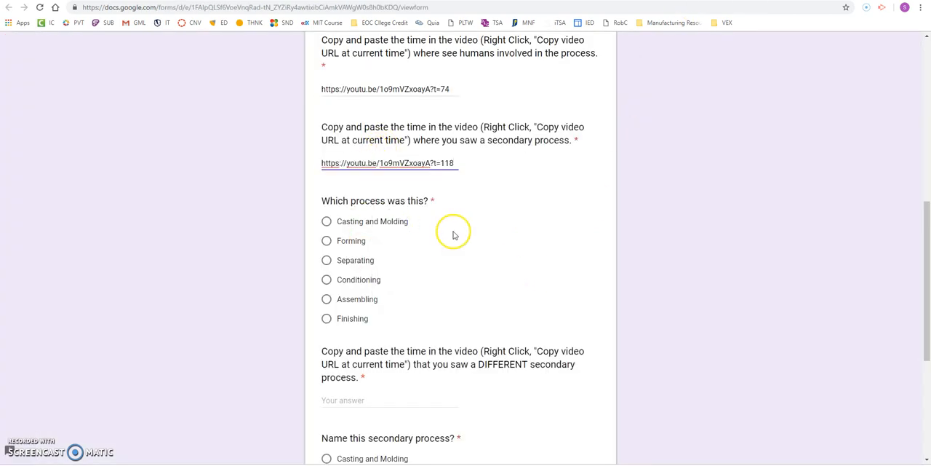
pyautogui.moveTo(494, 310)
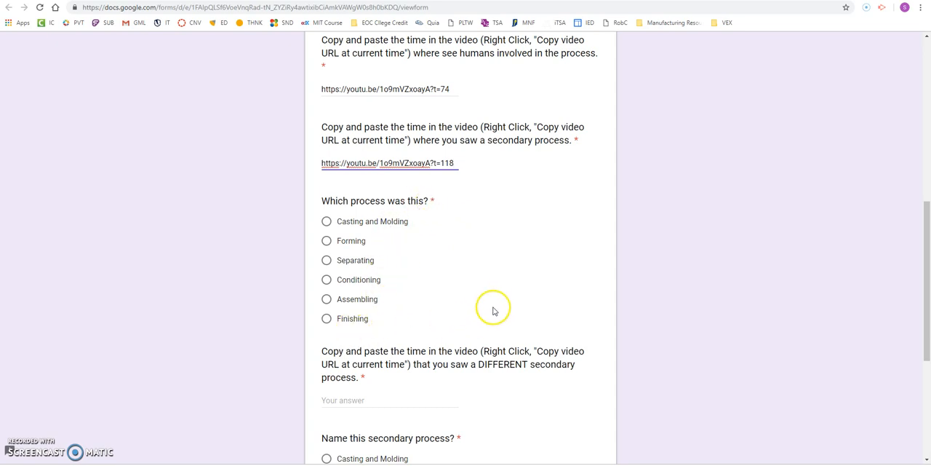
pyautogui.moveTo(404, 266)
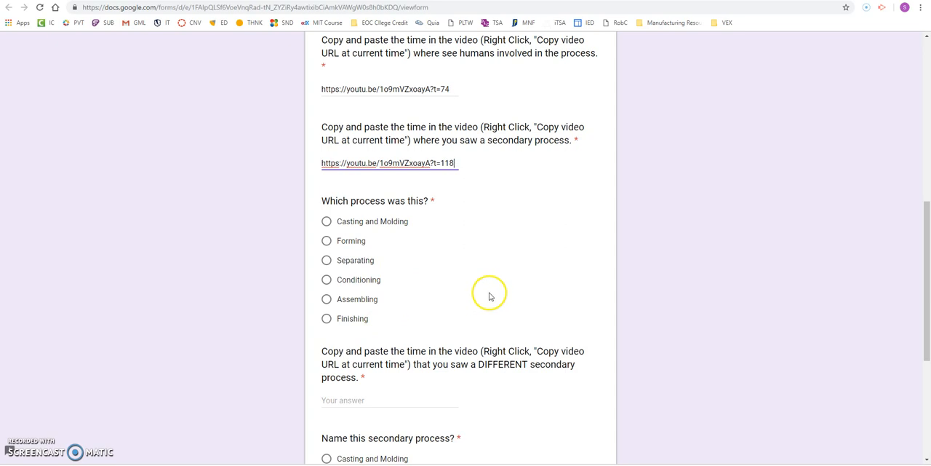
pyautogui.scroll(-3)
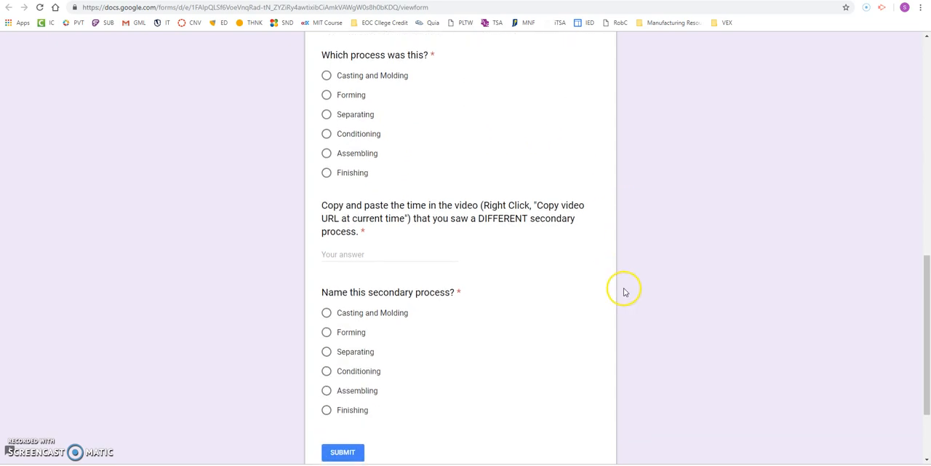
pyautogui.scroll(-3)
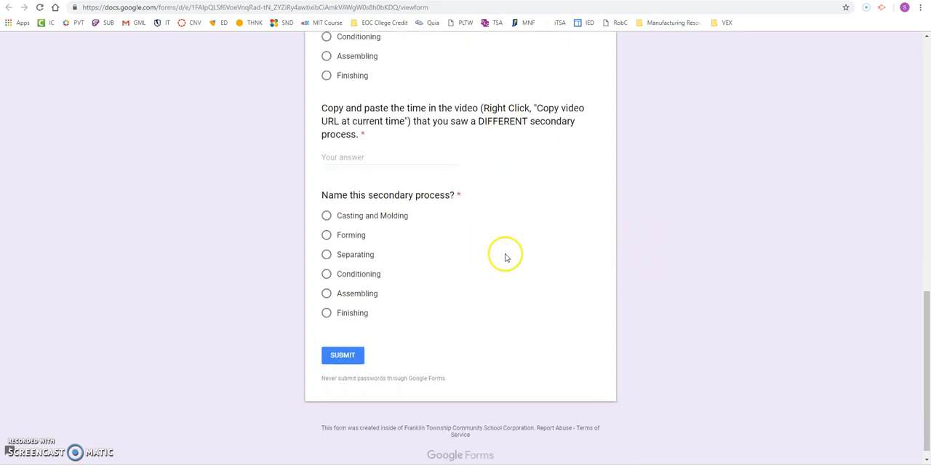
pyautogui.moveTo(387, 358)
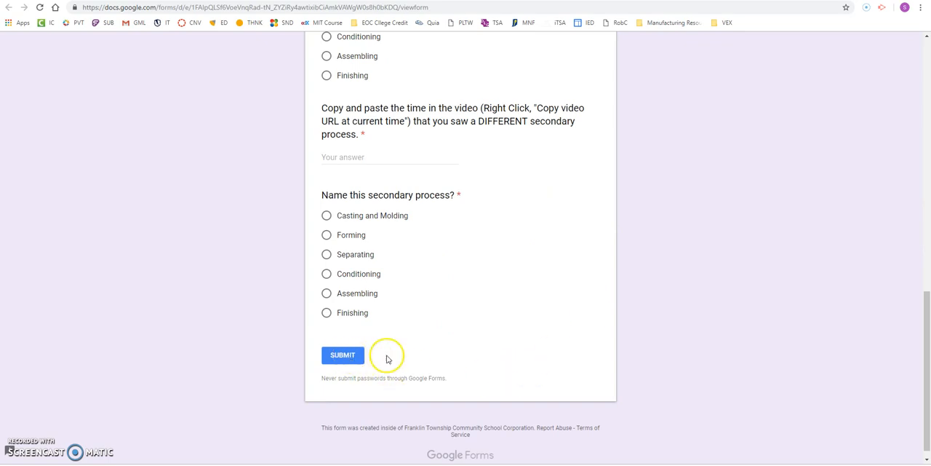
pyautogui.moveTo(644, 355)
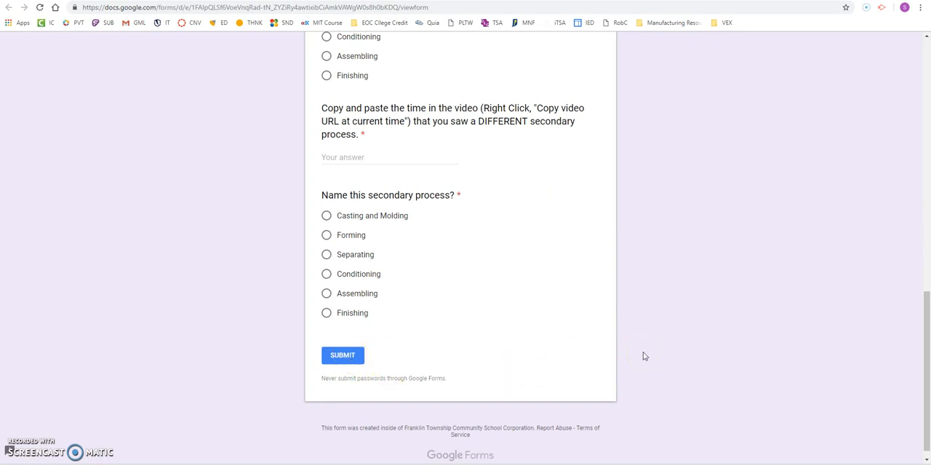